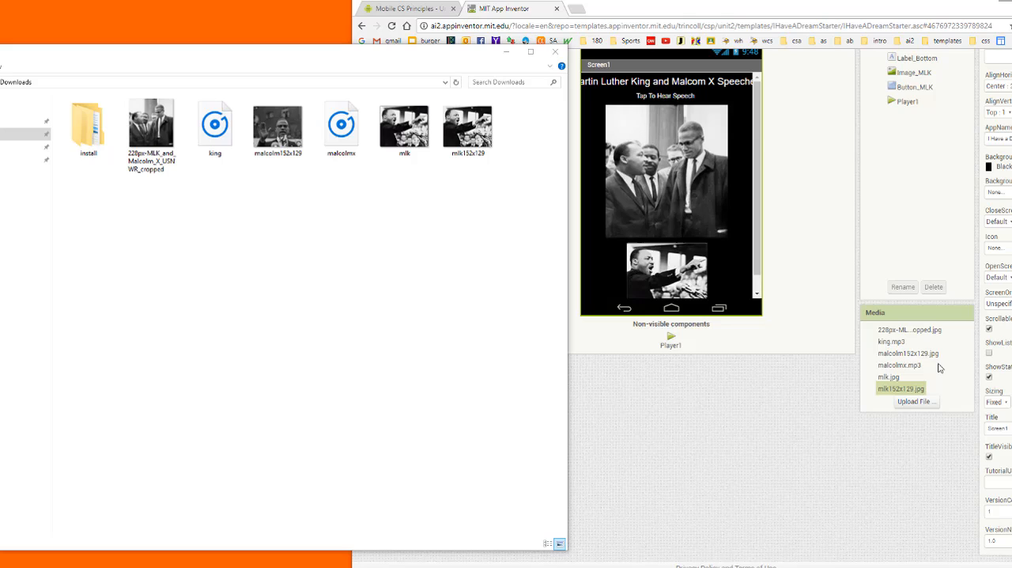
mouse_move(815, 278)
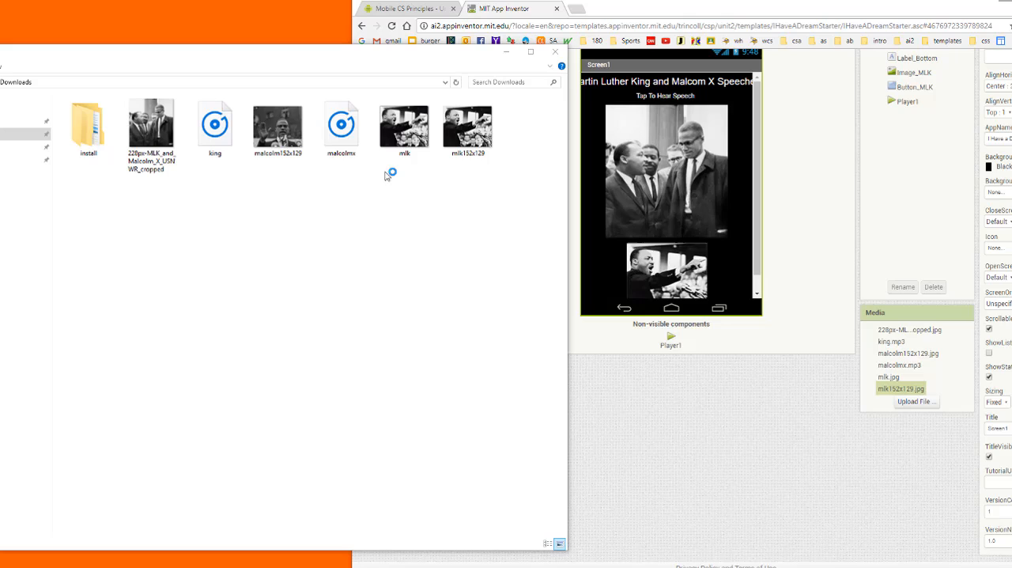
- Start a new project named MLK and keep Phone and Tablet at API 19 as the target
click(152, 134)
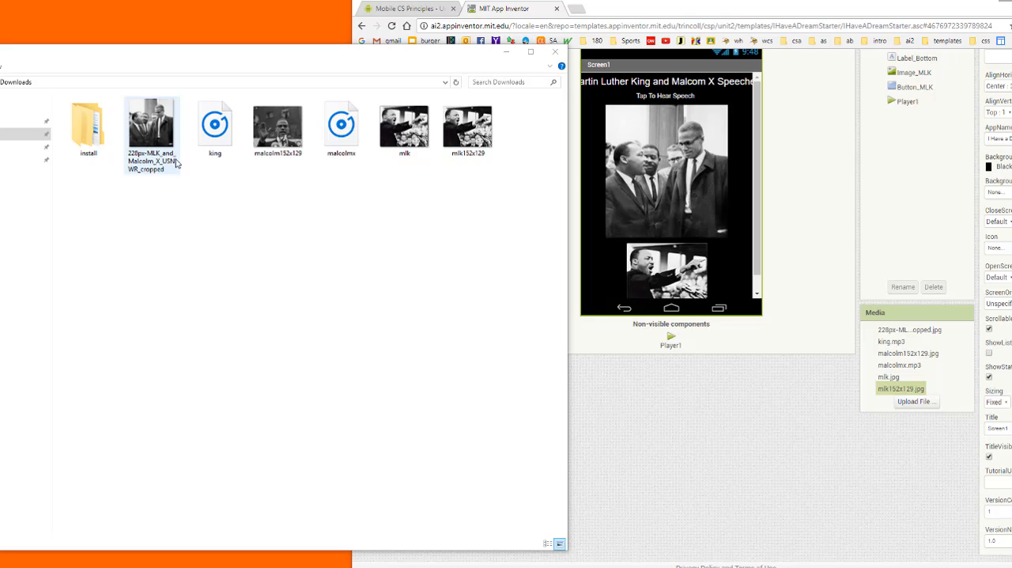
click(315, 207)
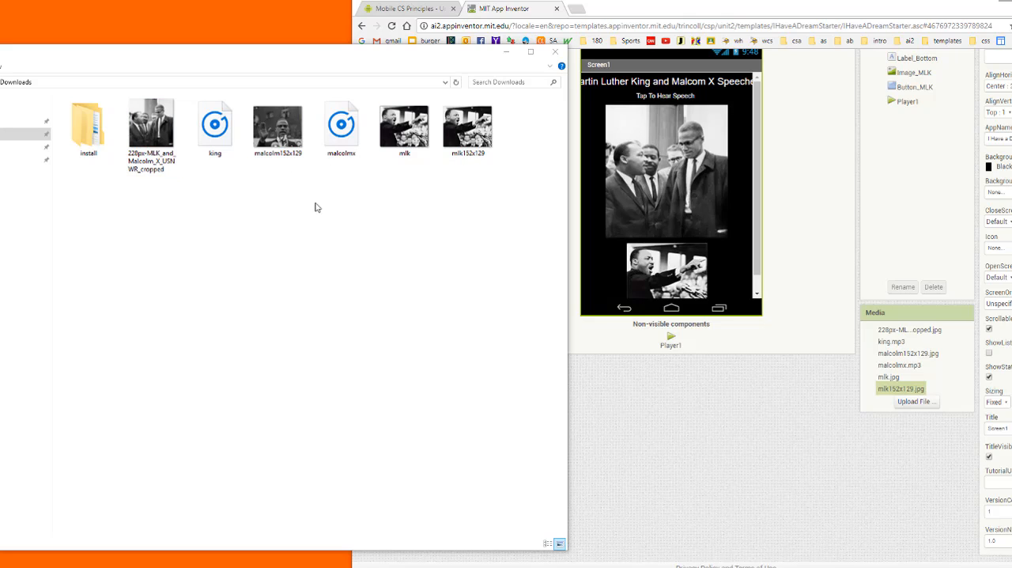
mouse_move(395, 214)
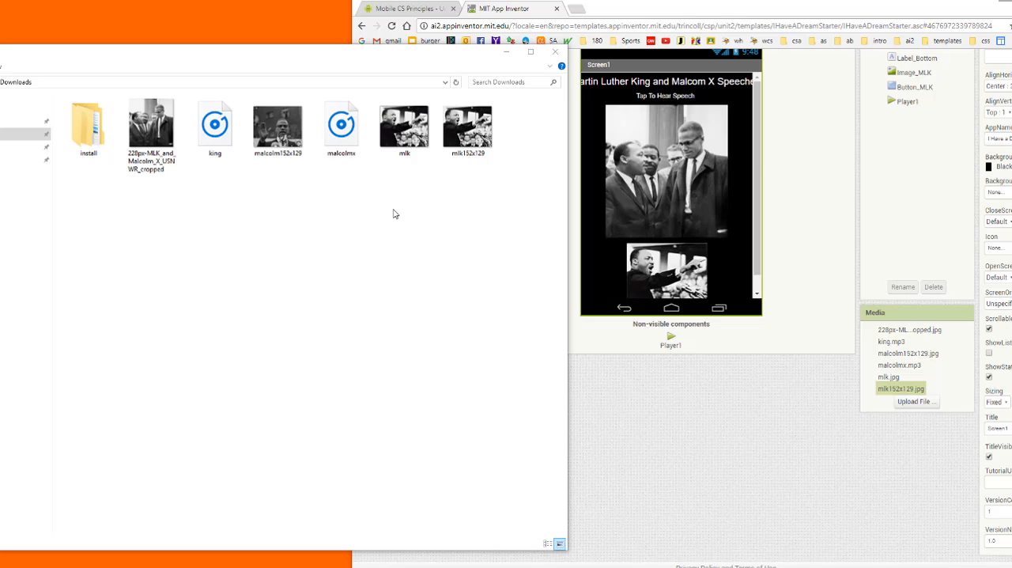
mouse_move(462, 250)
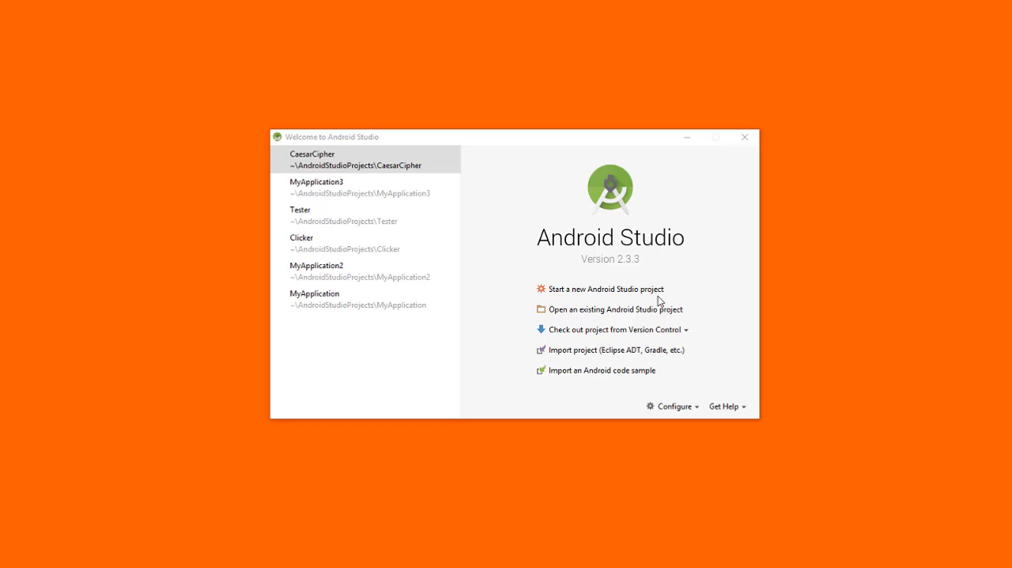
mouse_move(608, 288)
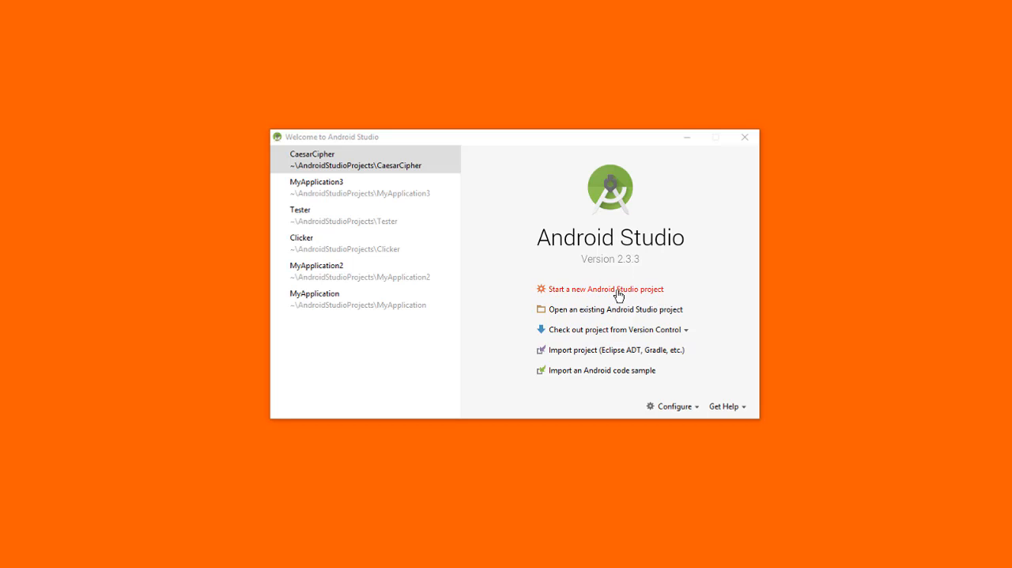
click(606, 288)
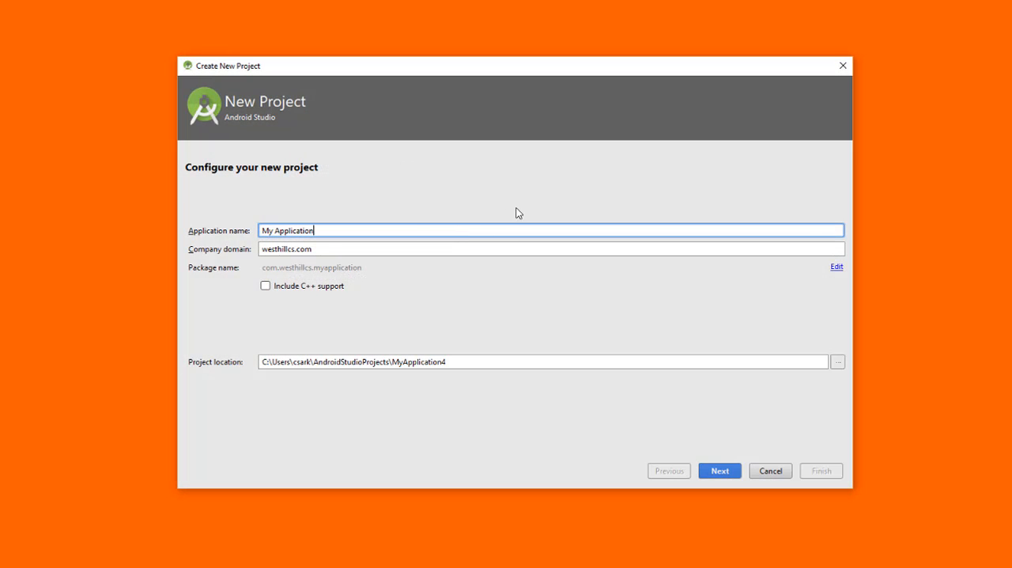
triple_click(288, 231)
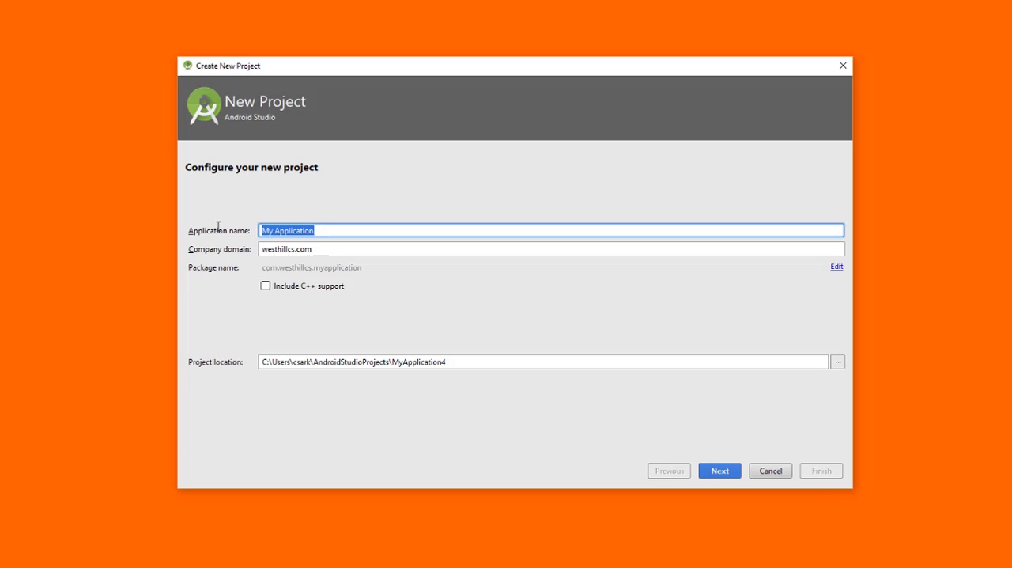
click(718, 471)
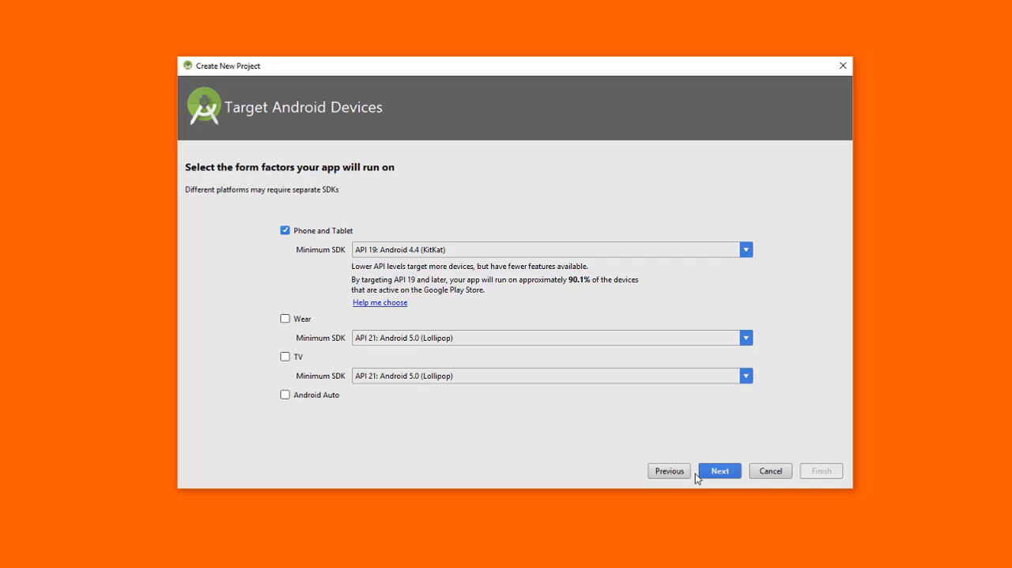
click(718, 471)
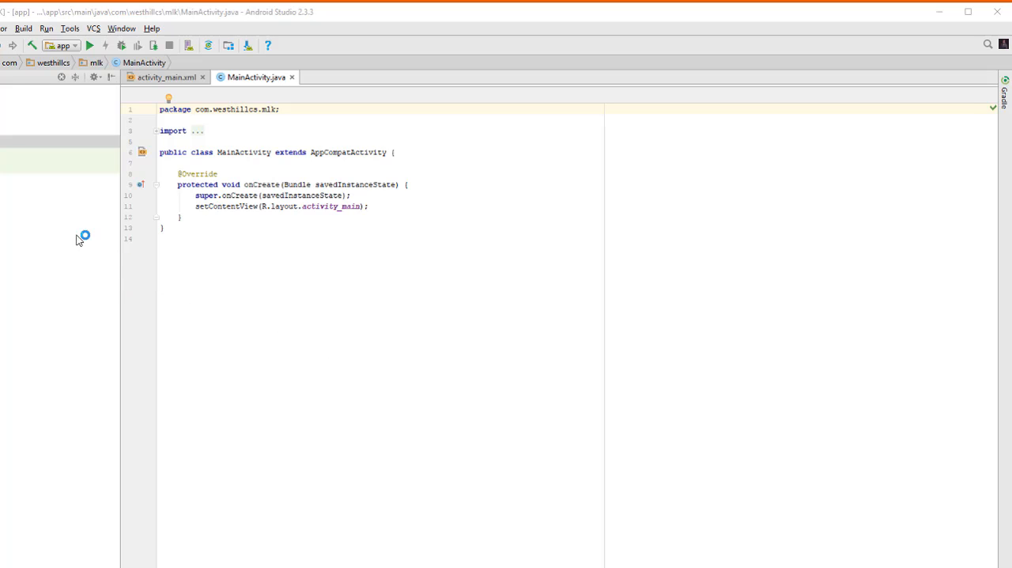
mouse_move(70, 233)
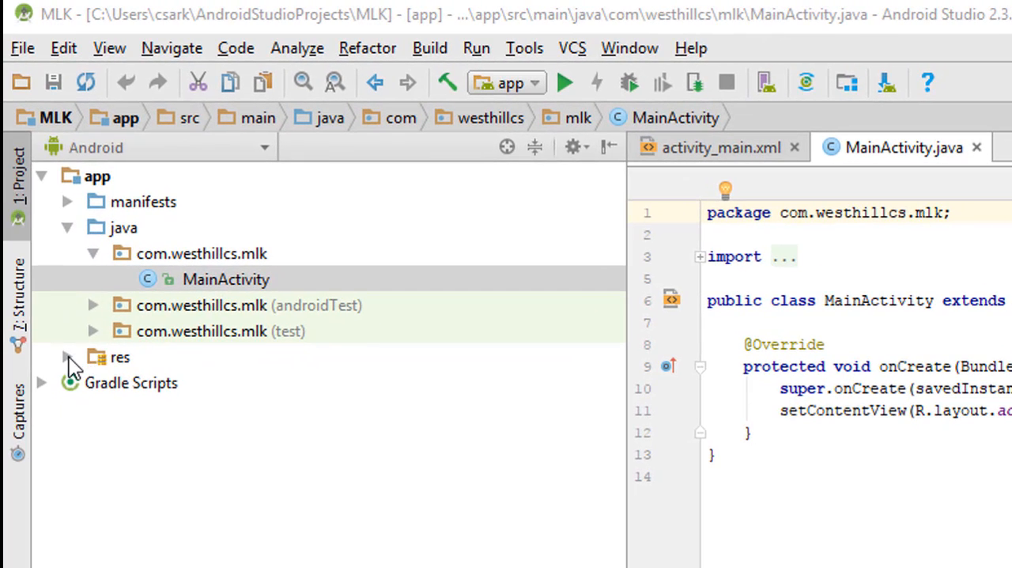
- Expand res to show the drawable, layout, mipmap and values folders
click(67, 356)
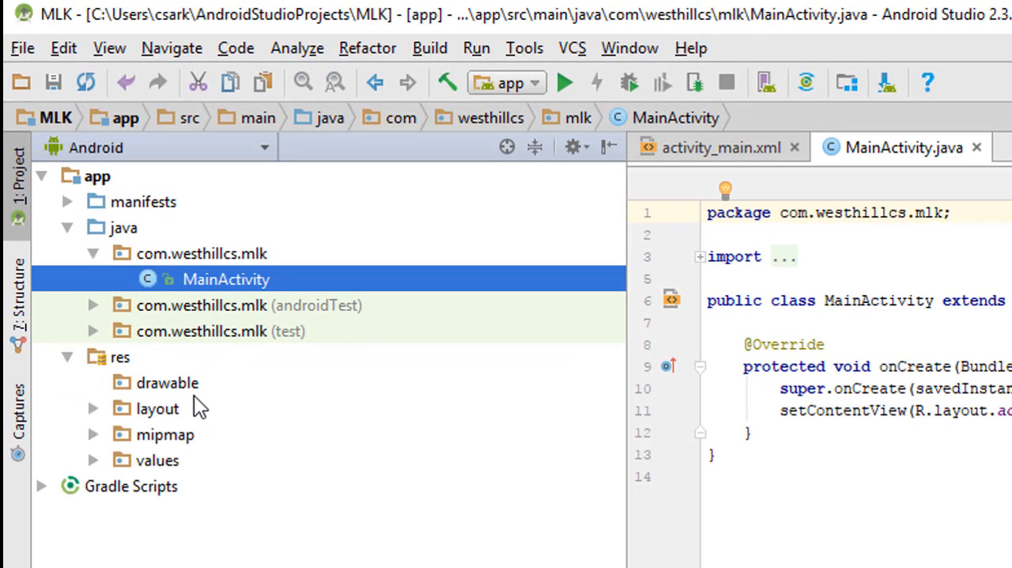
mouse_move(198, 387)
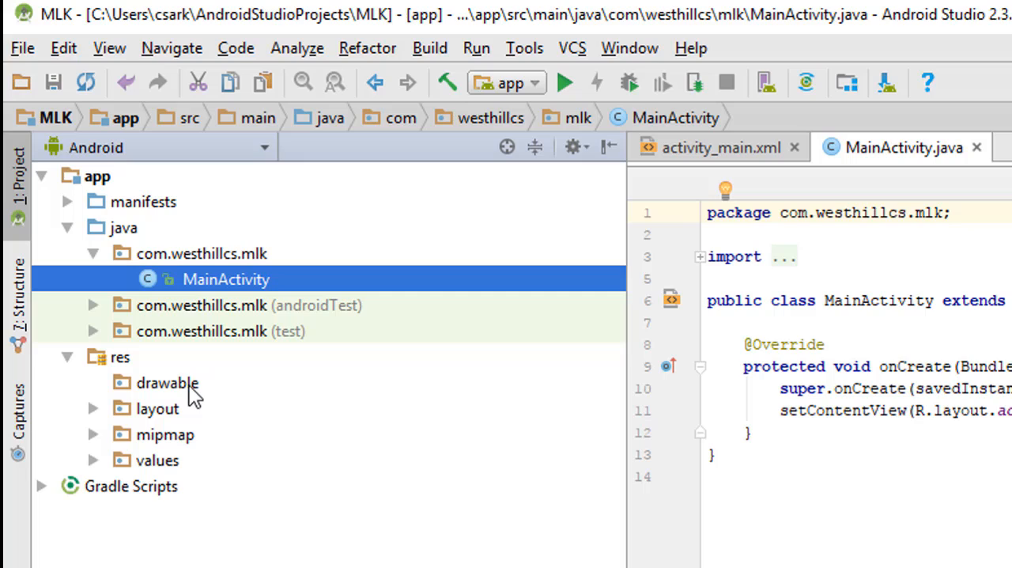
mouse_move(184, 446)
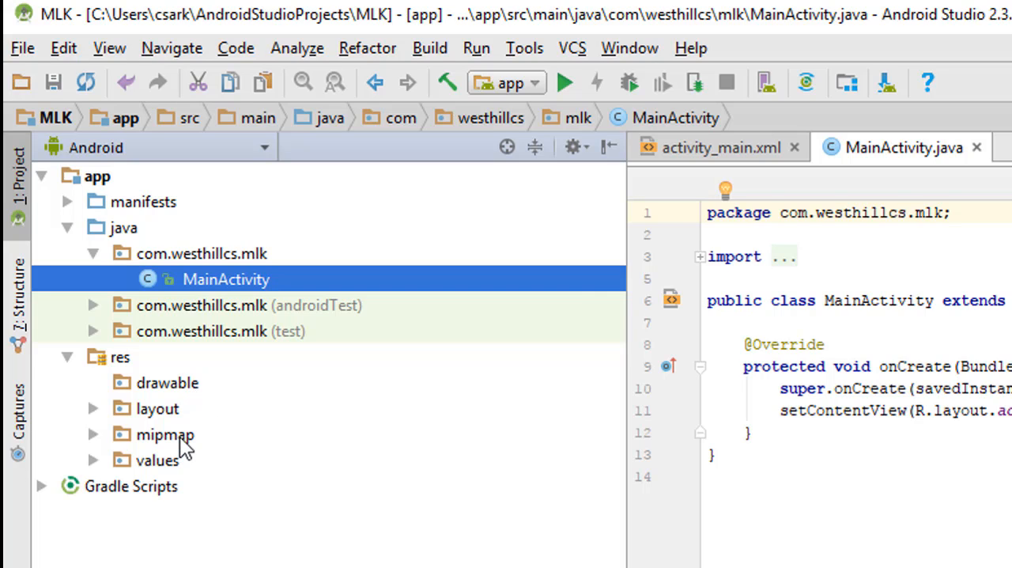
mouse_move(331, 410)
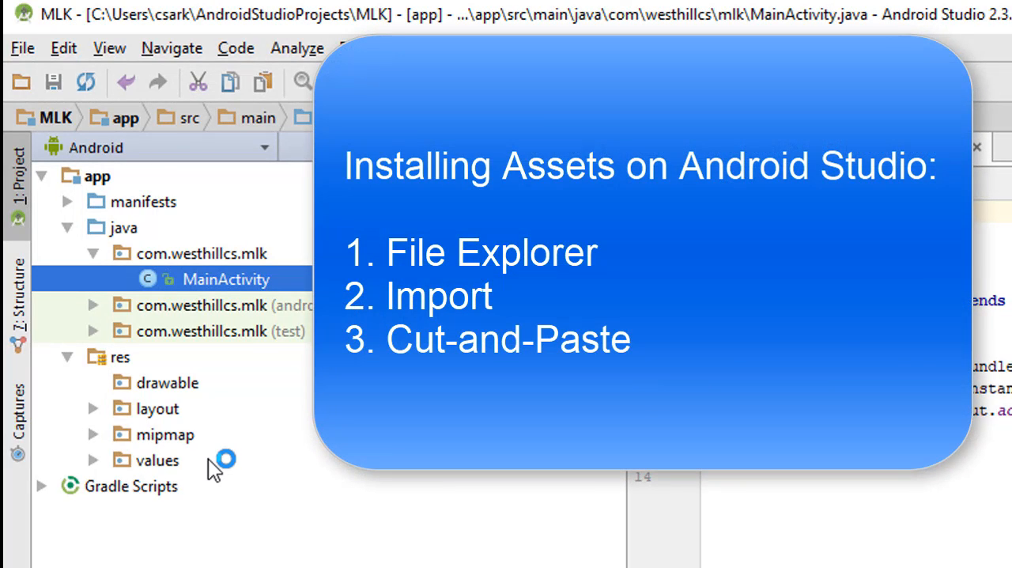
mouse_move(213, 392)
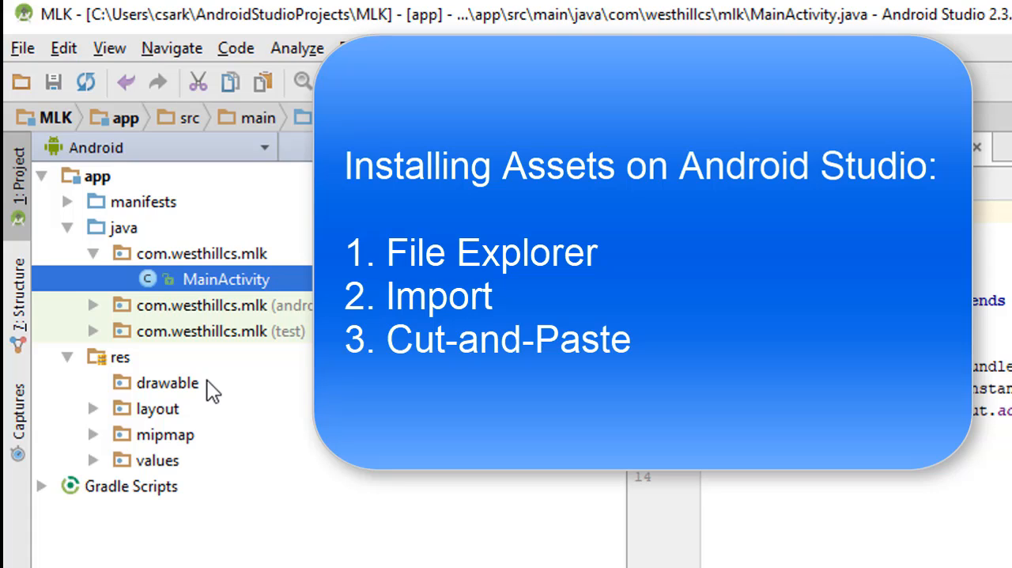
mouse_move(197, 449)
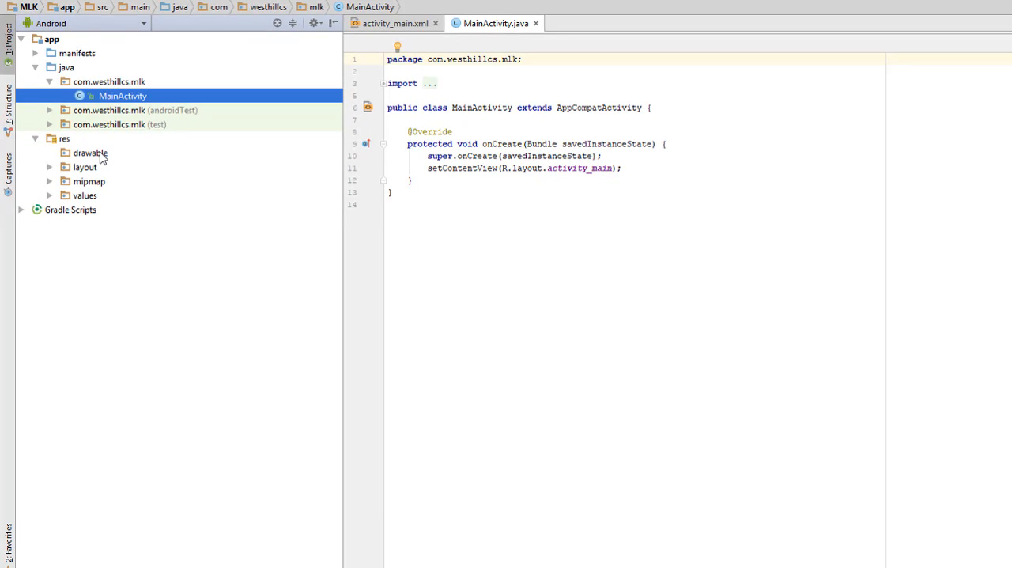
- Show the drawable folder on disk in File Explorer
right_click(89, 152)
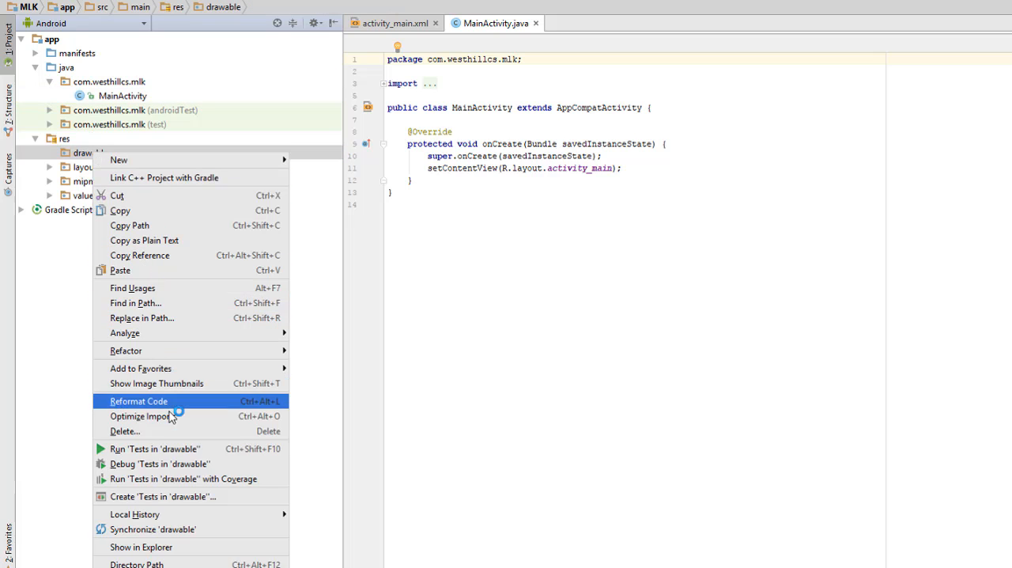
click(140, 547)
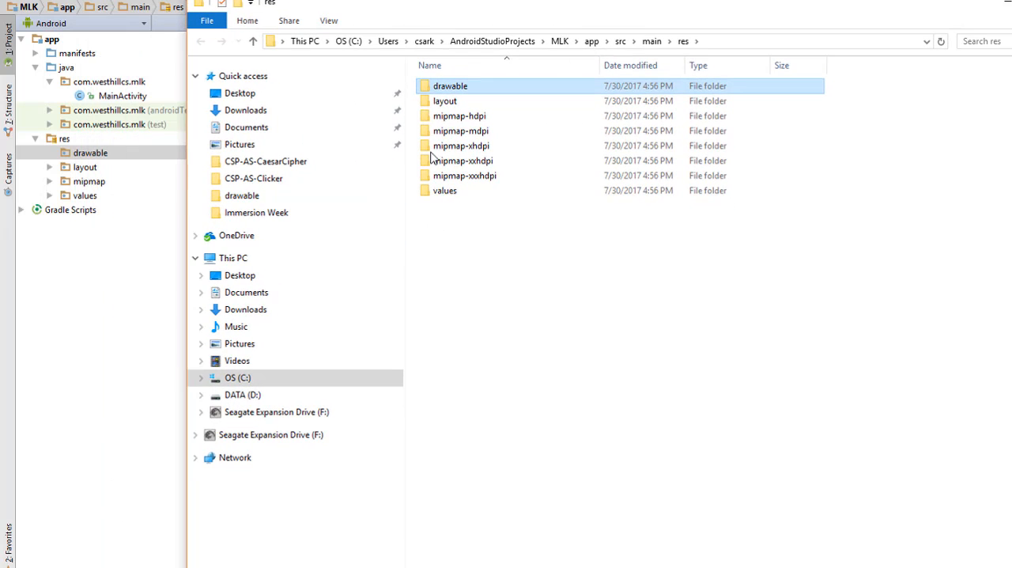
- Copy the four MLK and Malcolm X JPG images from Downloads into the drawable folder
double_click(449, 85)
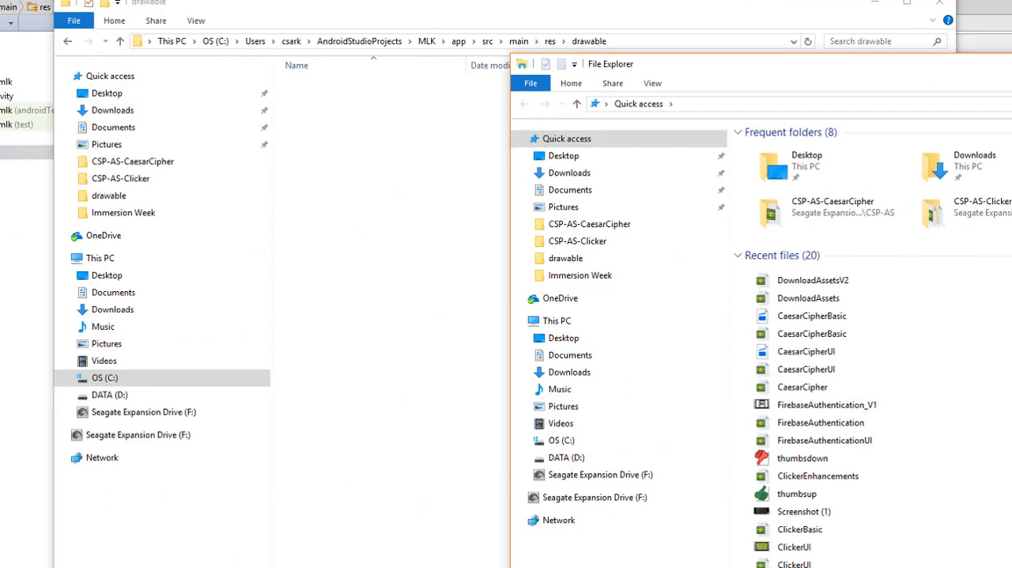
click(569, 173)
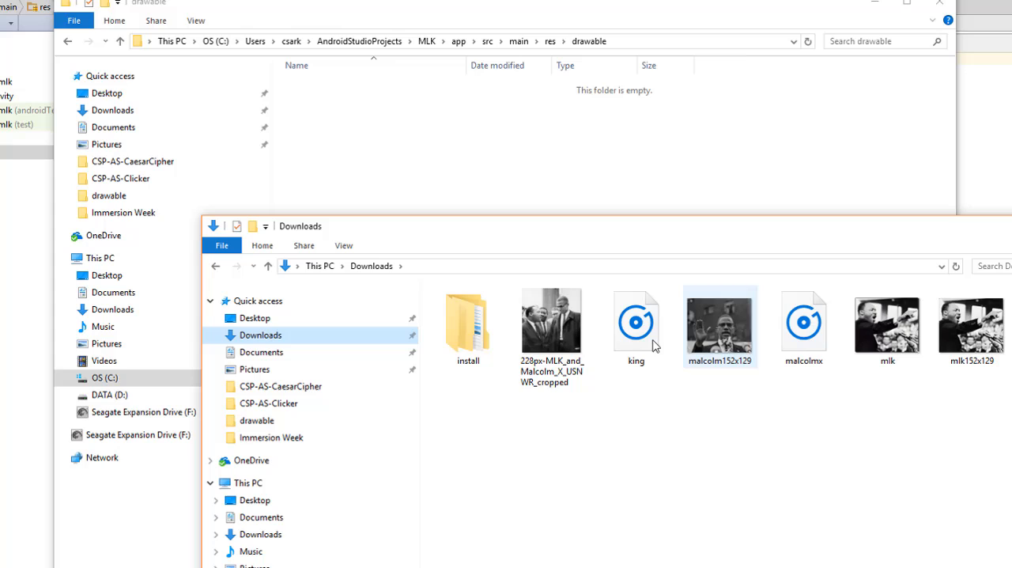
click(551, 320)
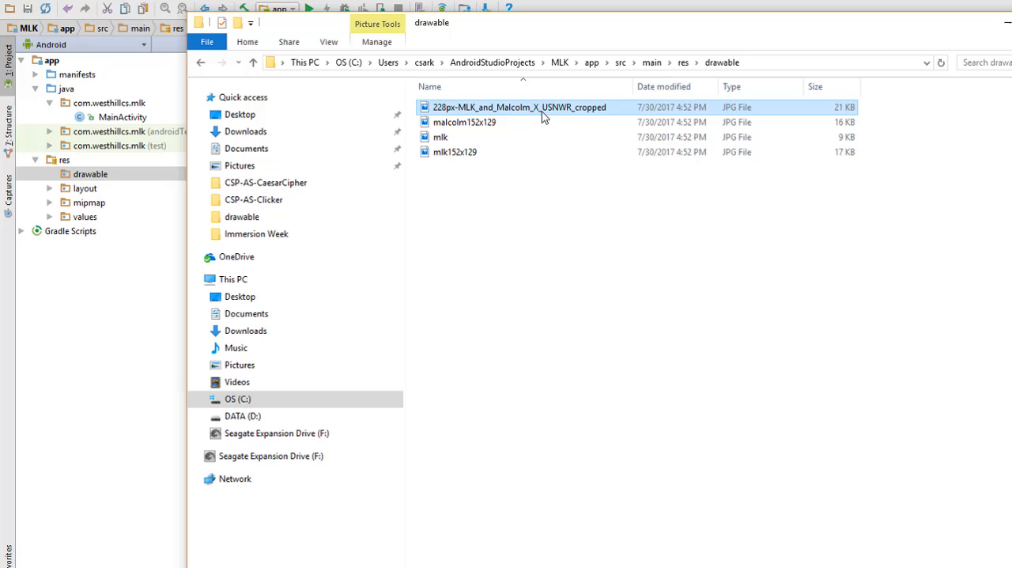
- Rename the long cropped MLK and Malcolm X image to 228mlk_cropped
text(228mlkcropped)
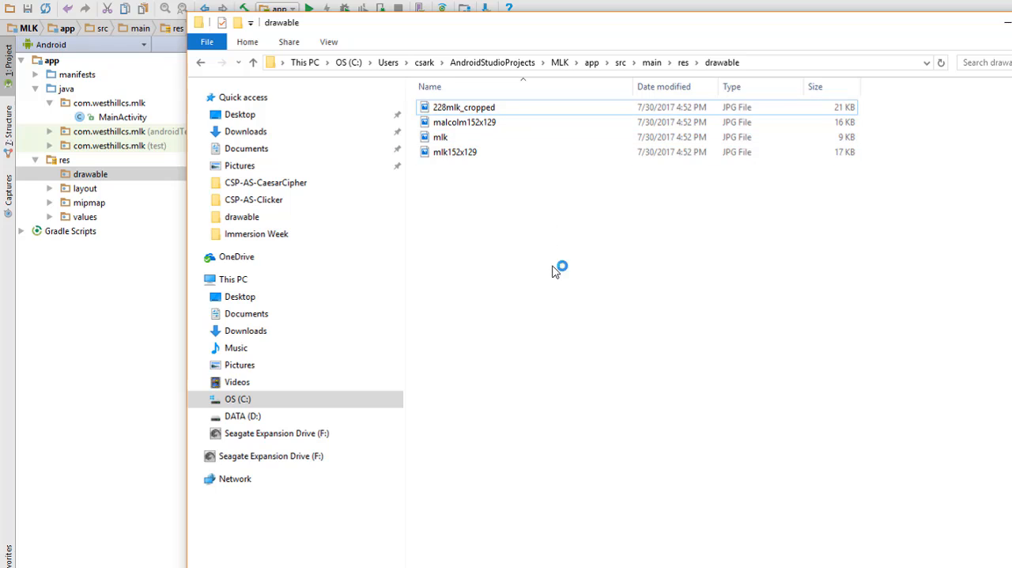
click(465, 108)
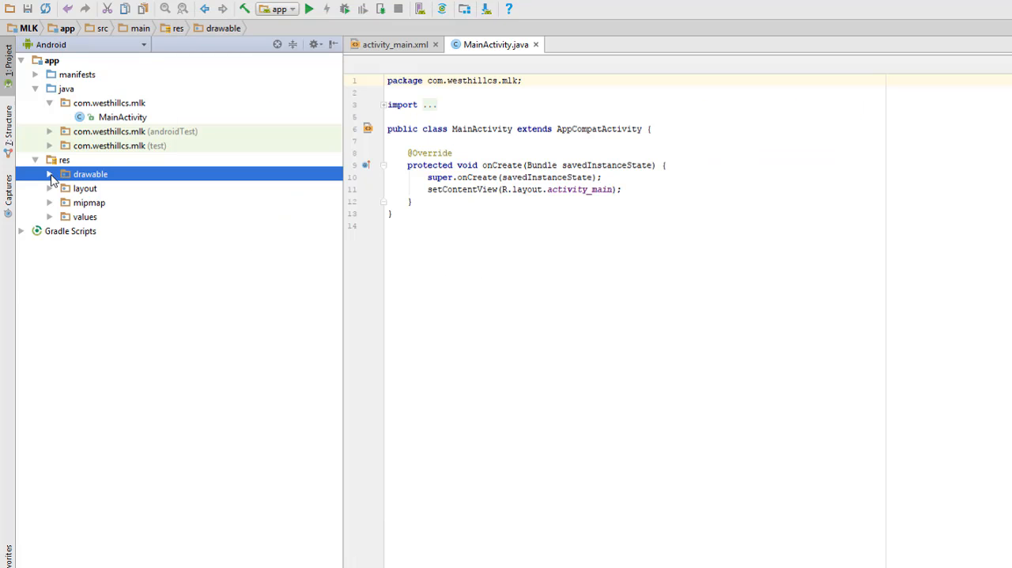
- Expand drawable to list the copied images, then select the mipmap folder
click(49, 174)
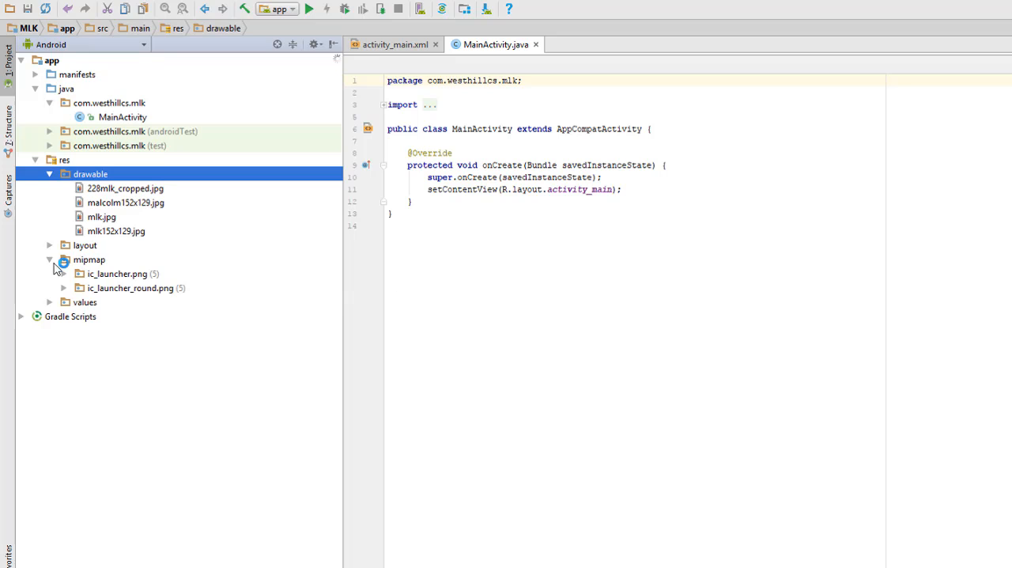
mouse_move(104, 261)
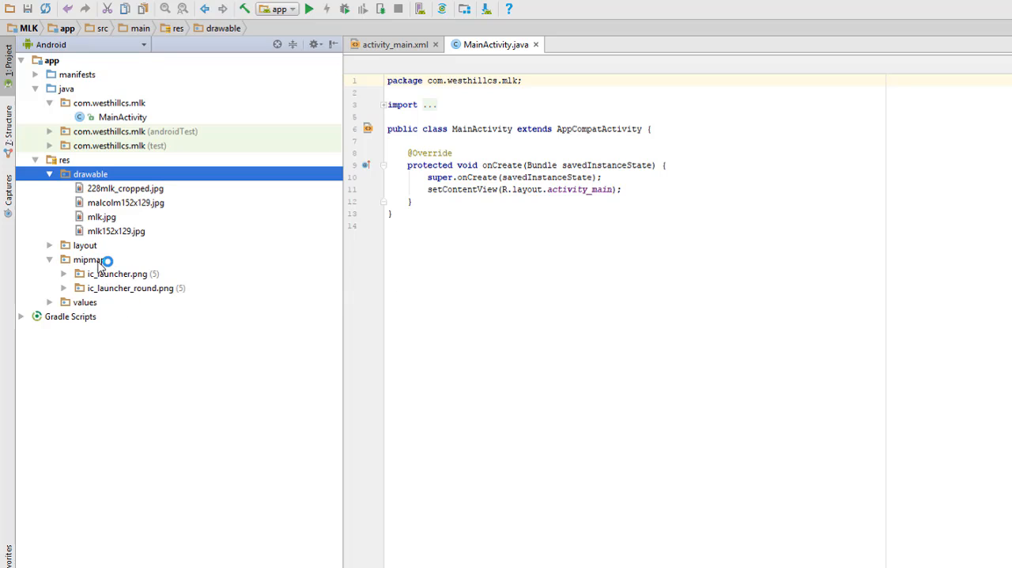
click(88, 259)
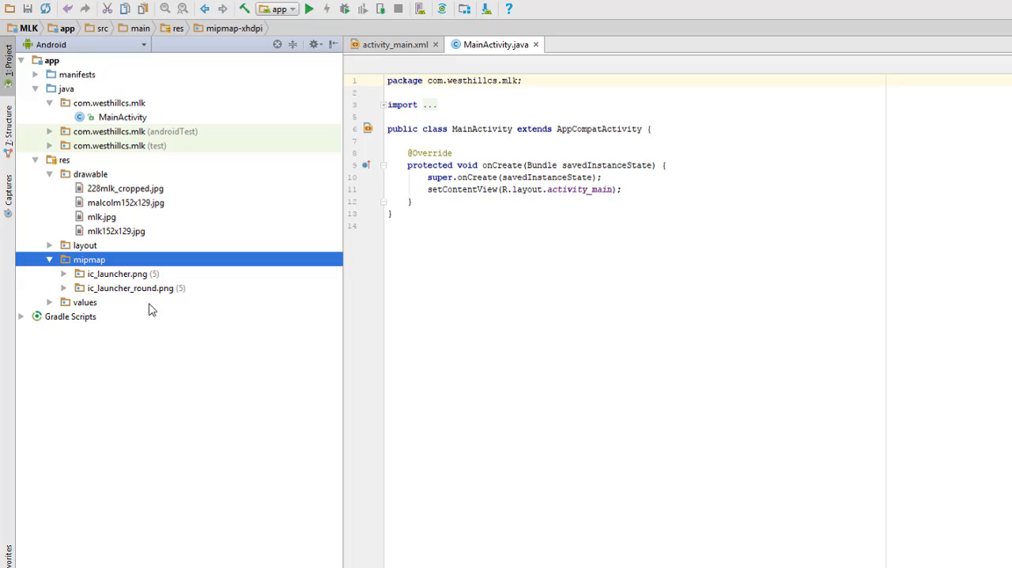
mouse_move(160, 304)
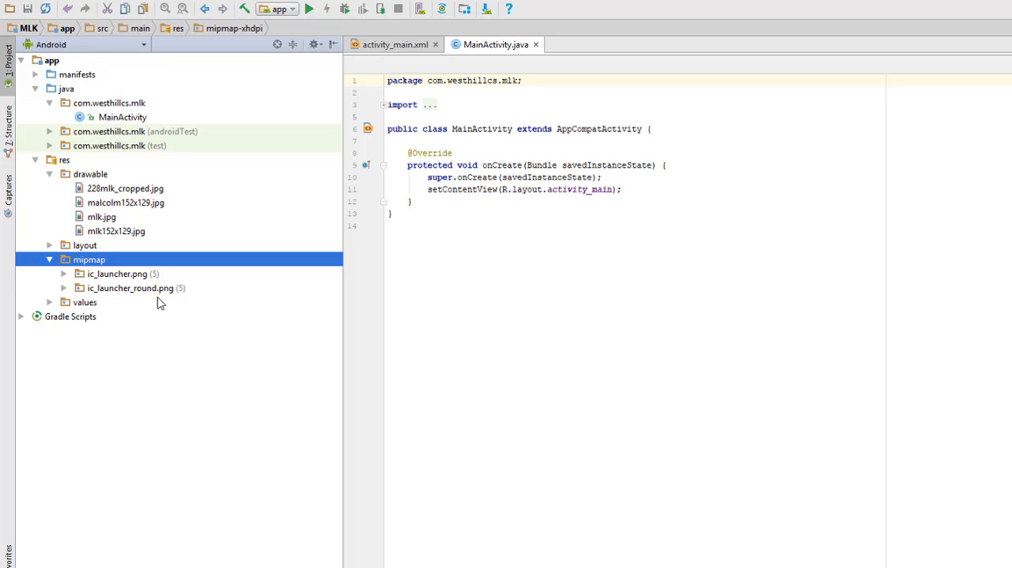
mouse_move(126, 272)
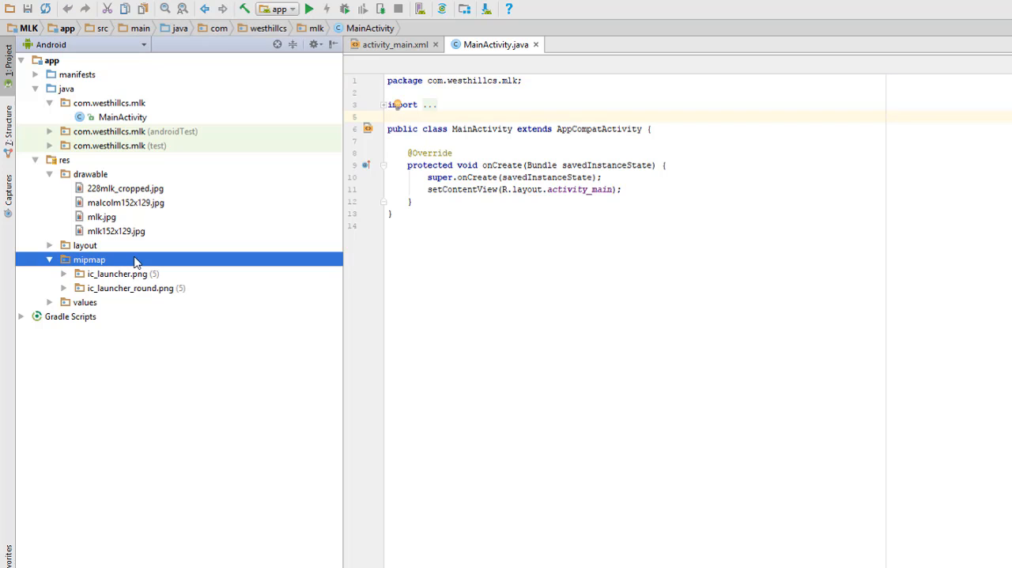
- Create a launcher icon Image Asset in mipmap sourced from Downloads\mlk152x129.jpg
right_click(89, 260)
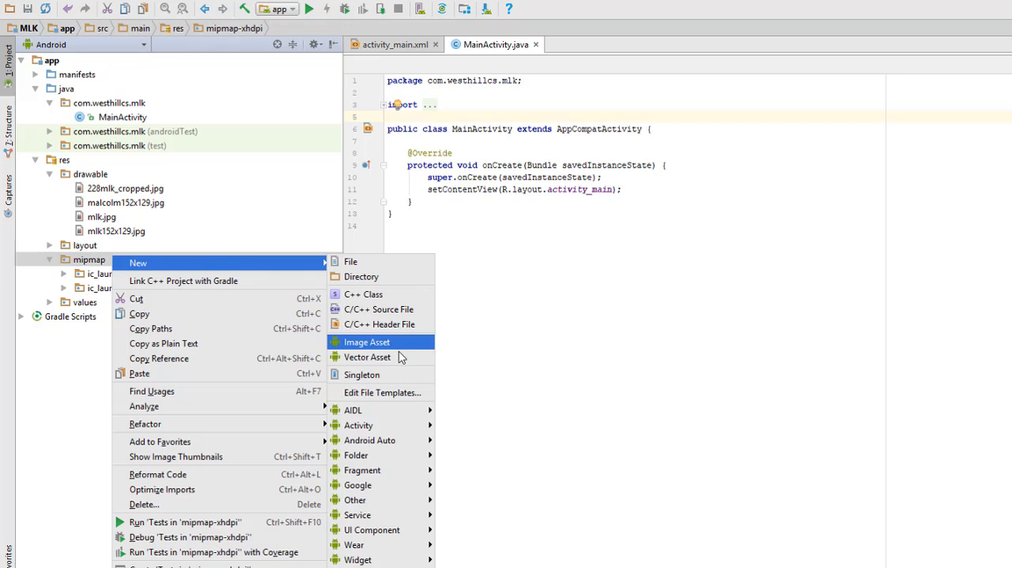
click(367, 342)
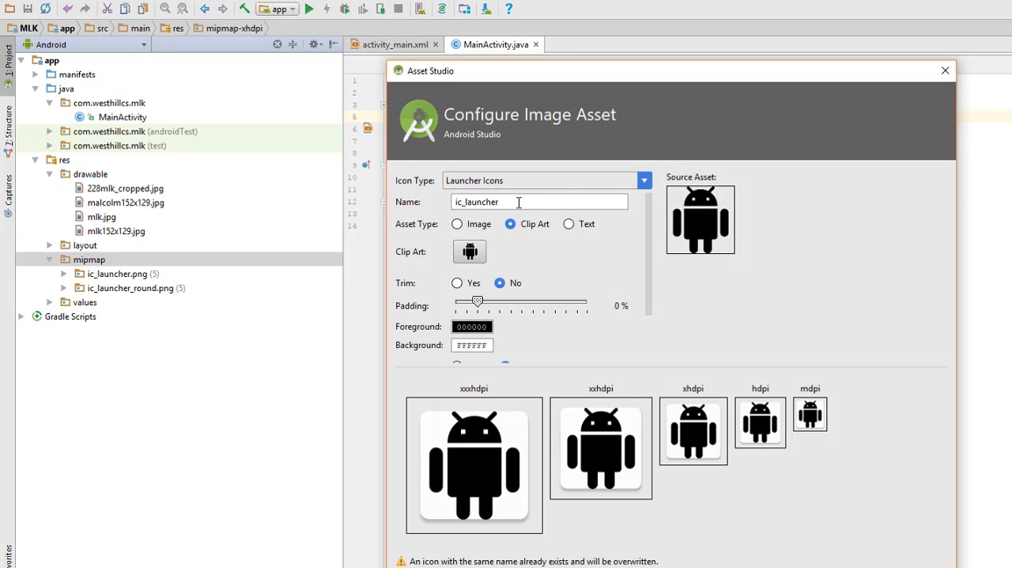
click(642, 181)
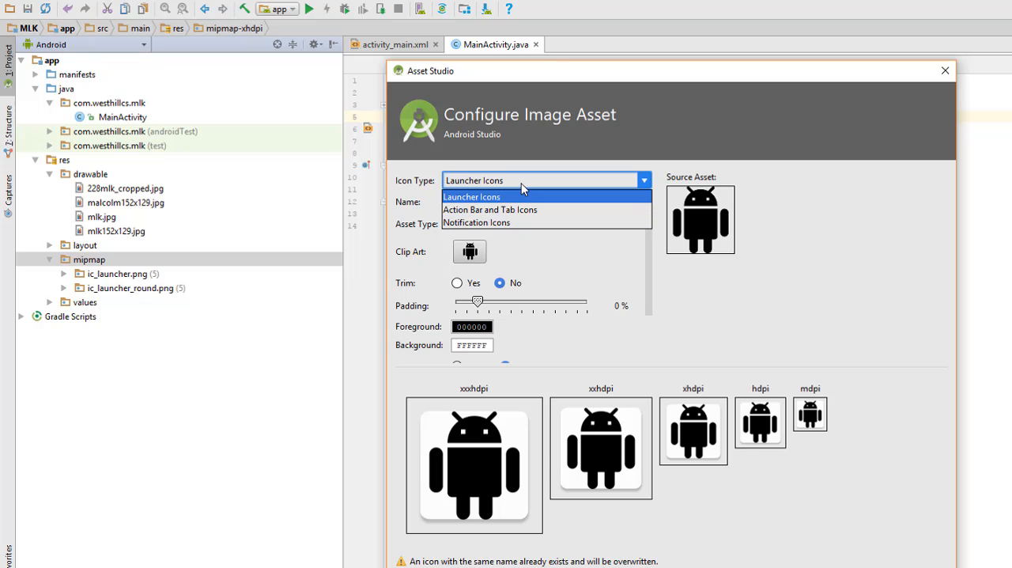
click(471, 196)
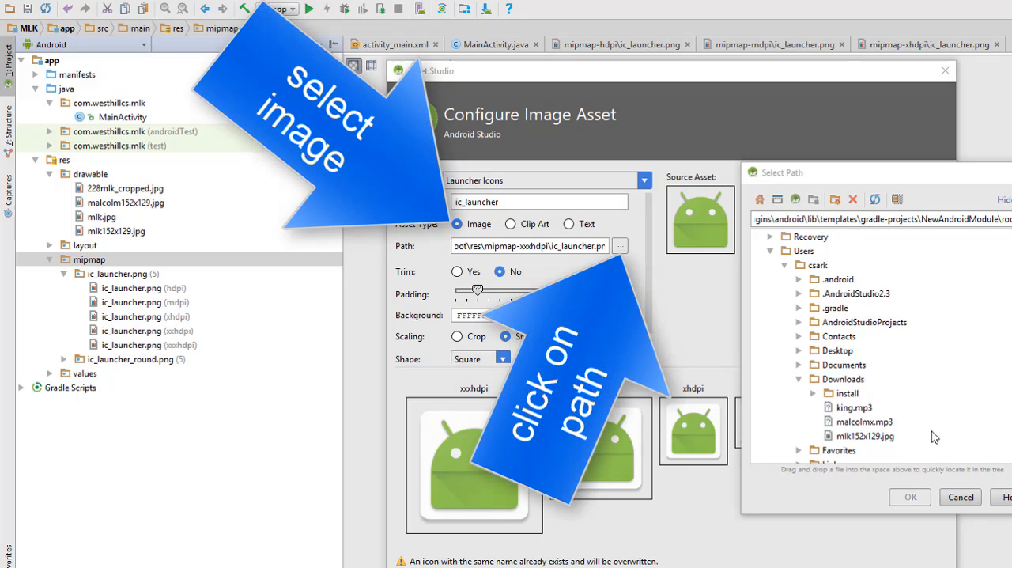
mouse_move(973, 449)
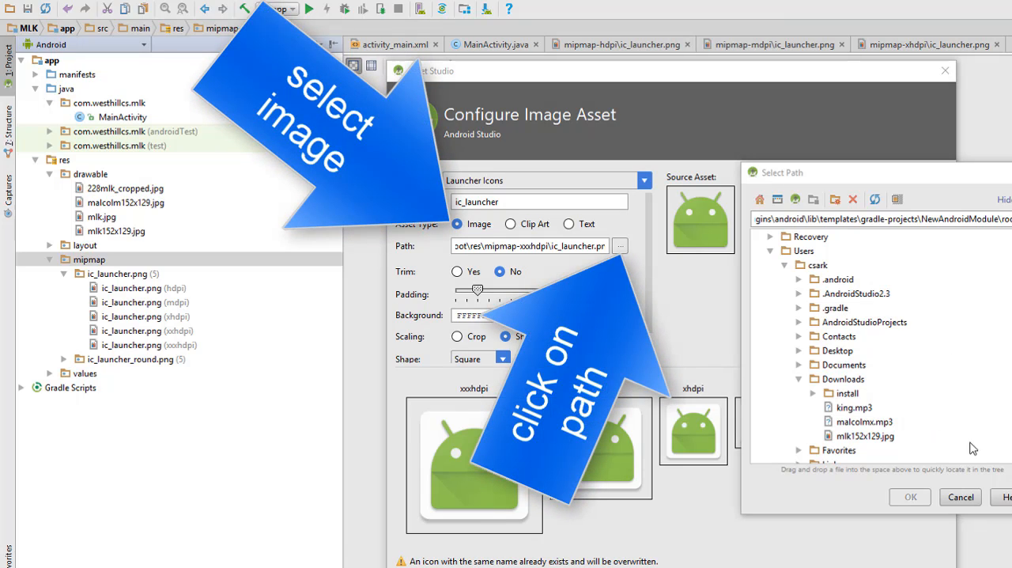
click(865, 436)
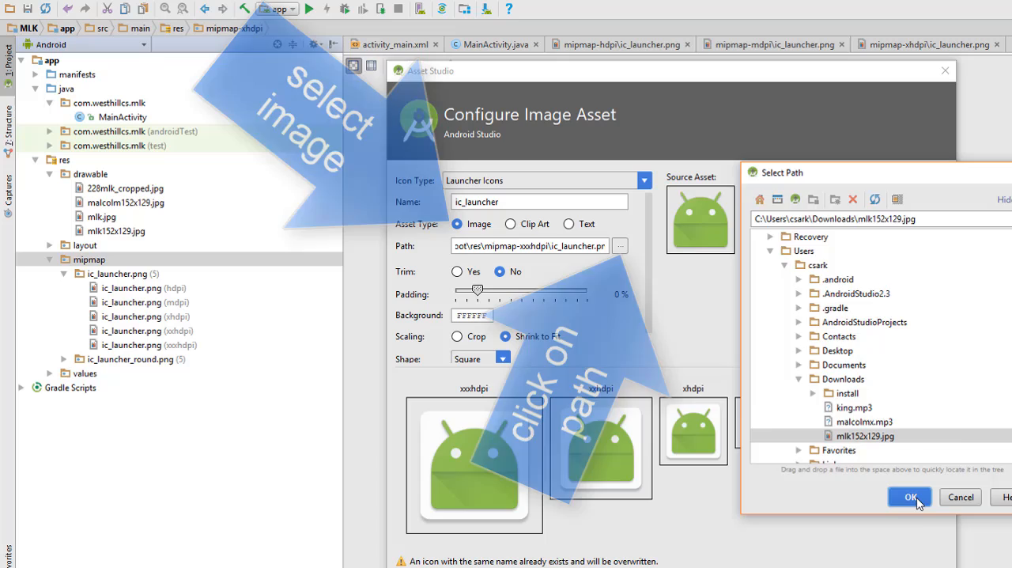
click(909, 497)
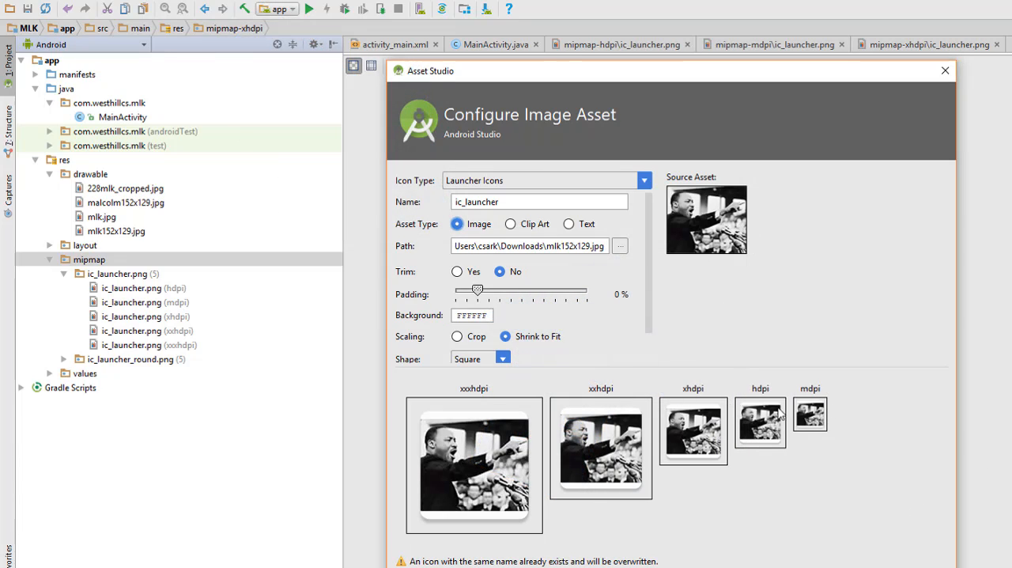
mouse_move(737, 439)
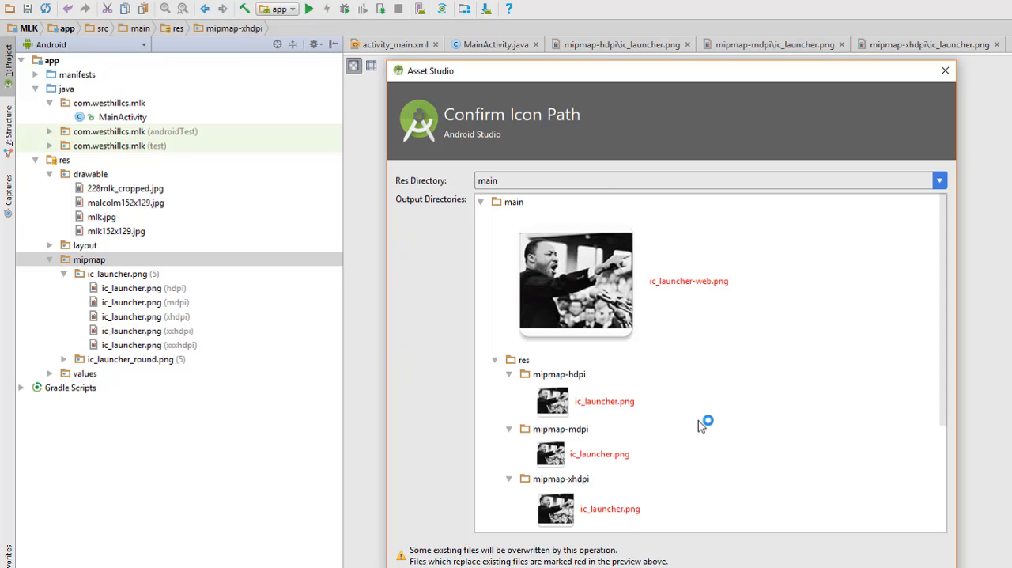
mouse_move(661, 537)
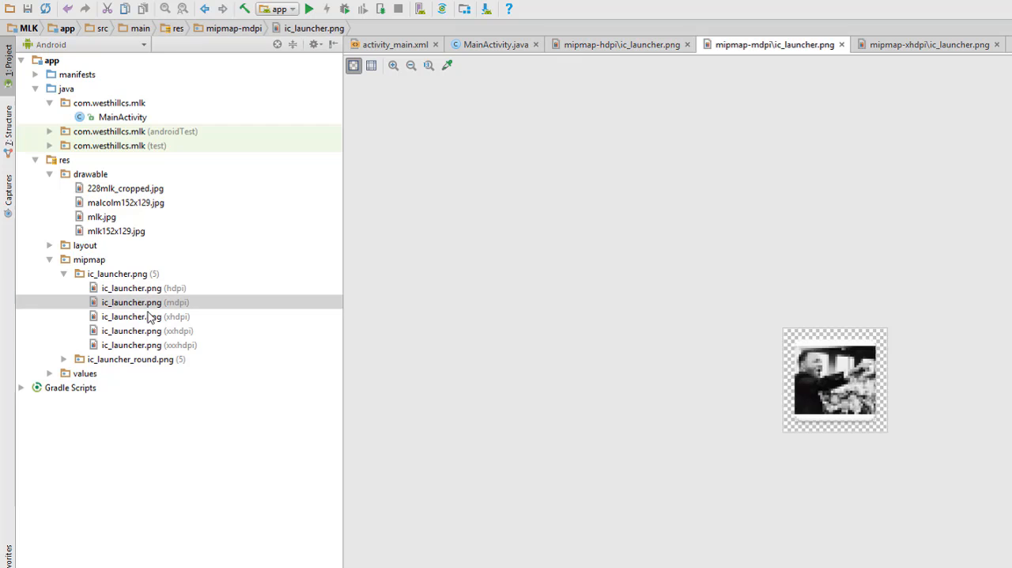
- Open the xhdpi ic_launcher.png to view the MLK launcher icon
click(131, 316)
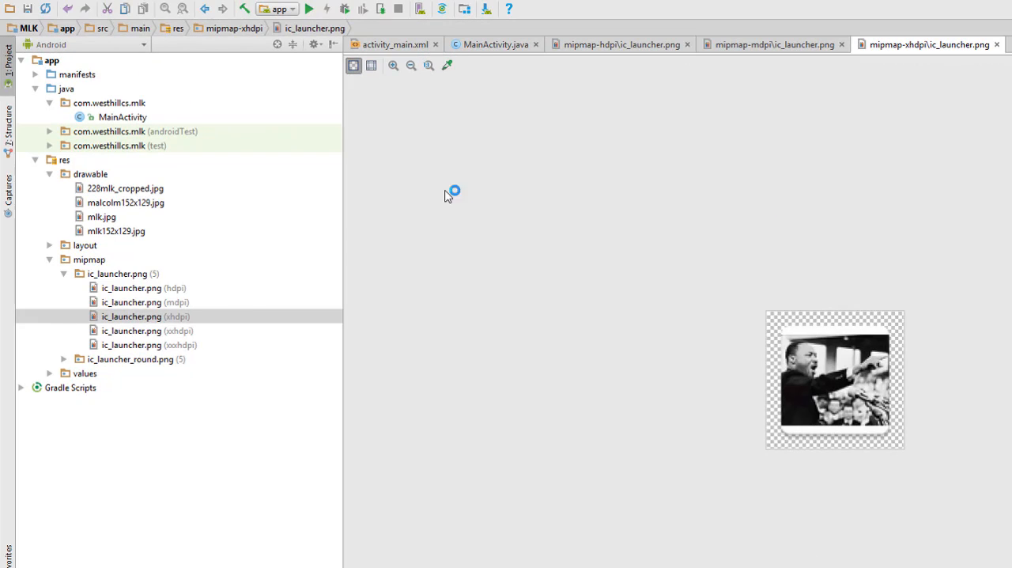
mouse_move(234, 359)
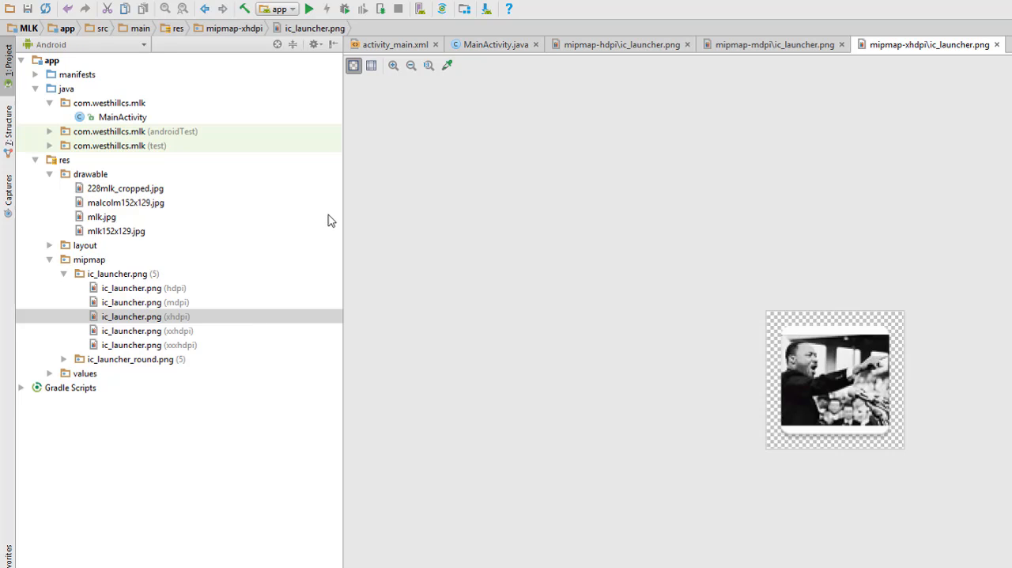
mouse_move(310, 198)
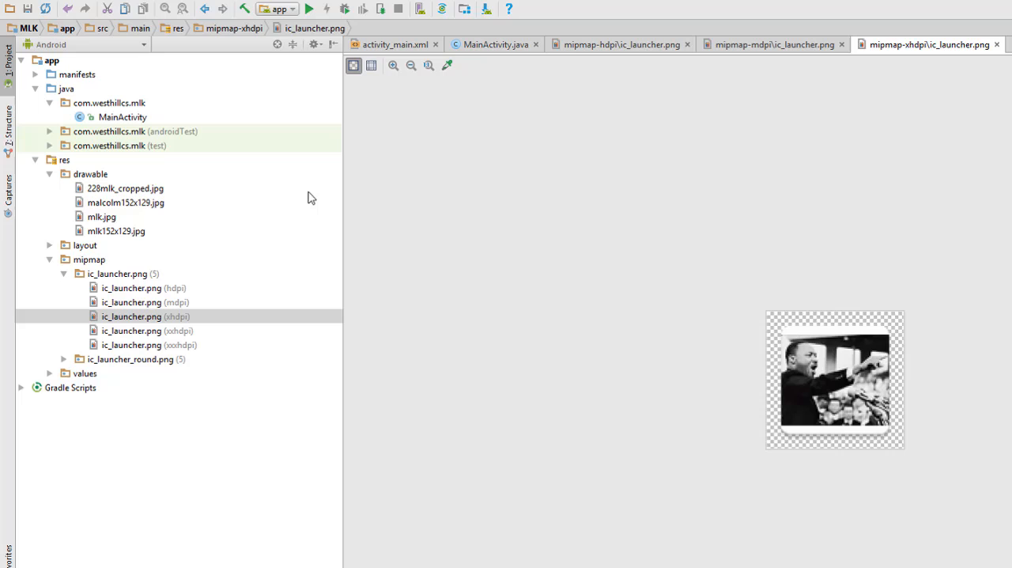
mouse_move(83, 166)
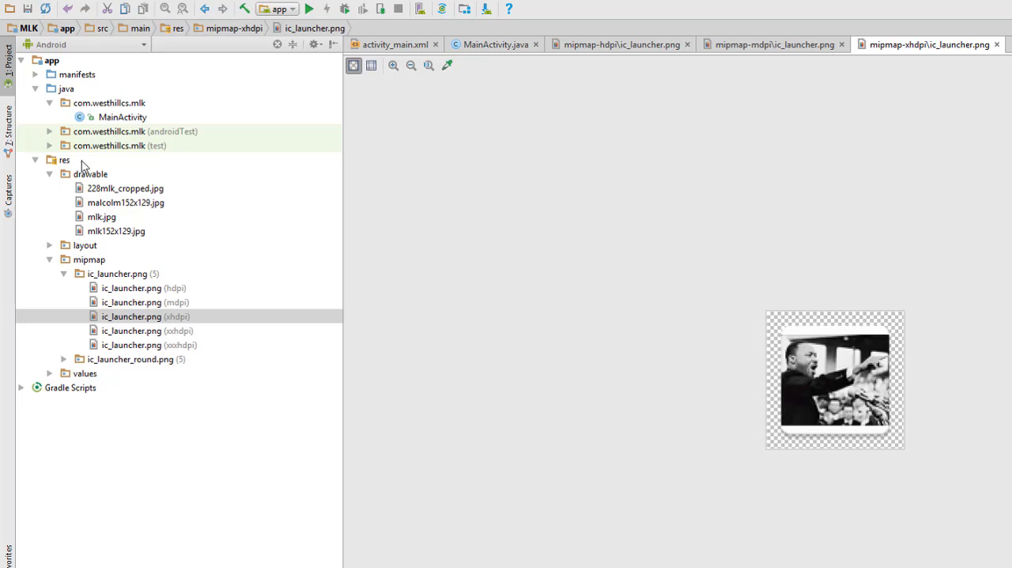
mouse_move(166, 332)
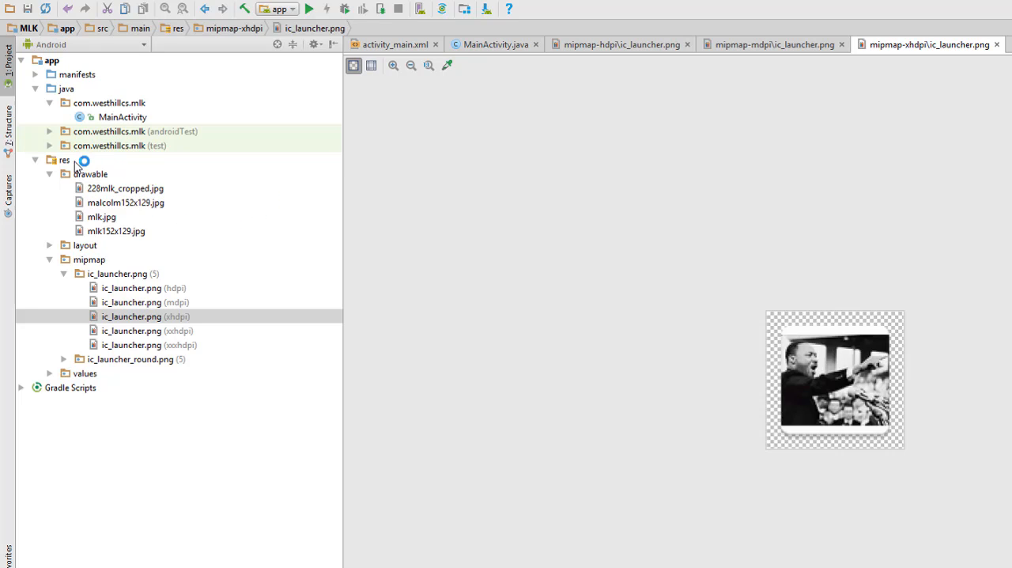
- Create an Android resource directory named raw with resource type raw under res
right_click(63, 160)
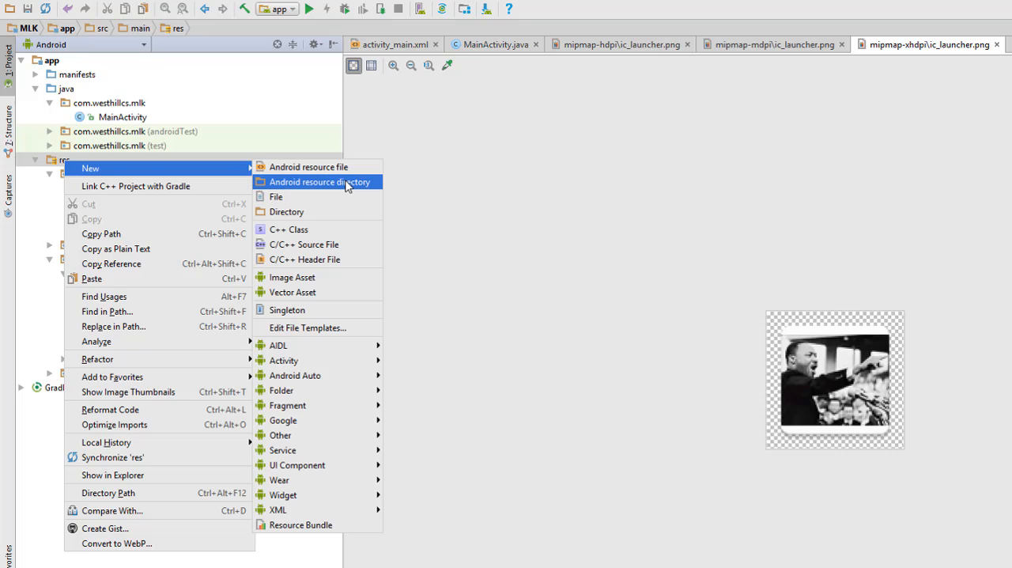
click(319, 182)
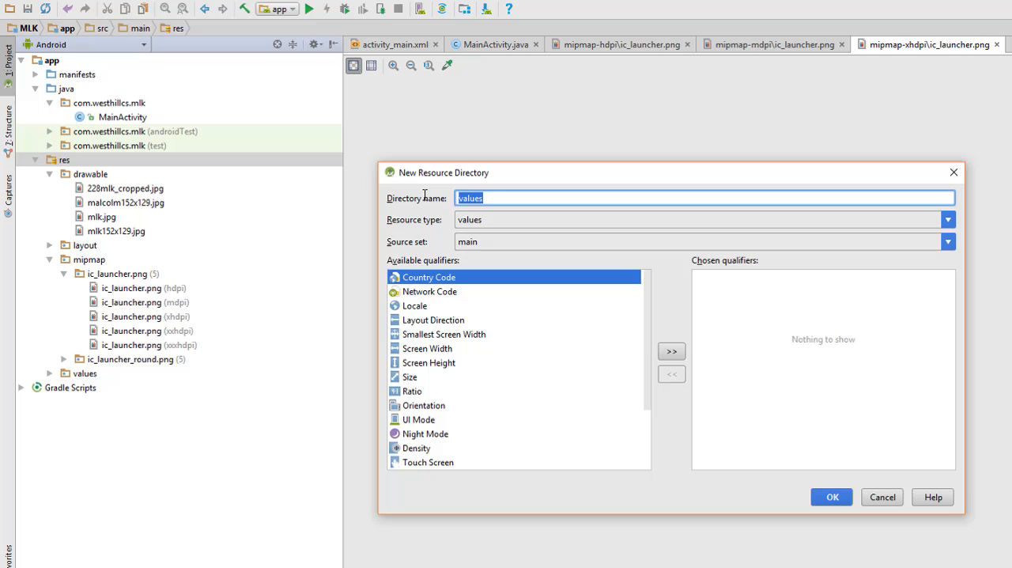
text(raw)
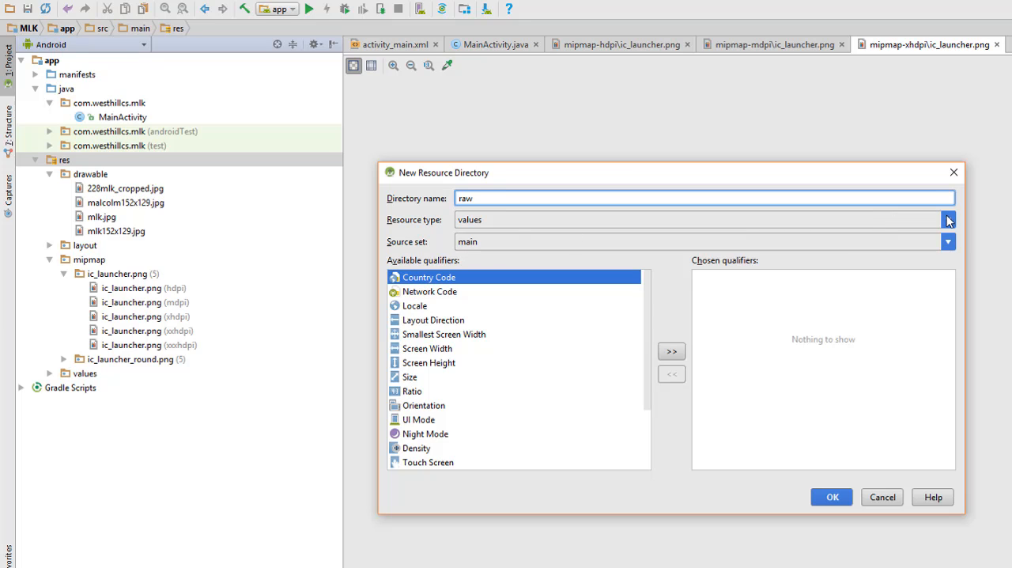
click(949, 218)
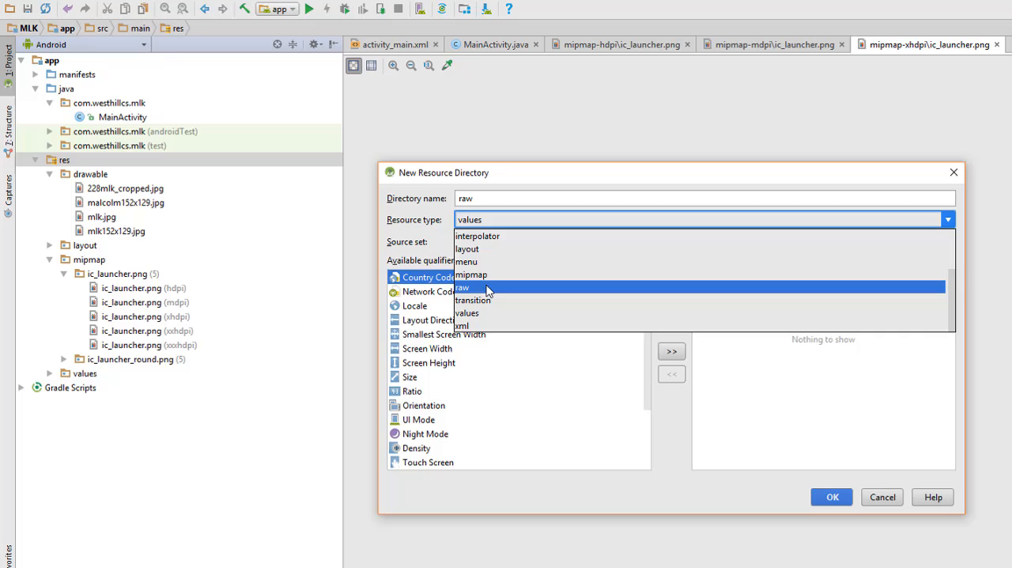
click(462, 288)
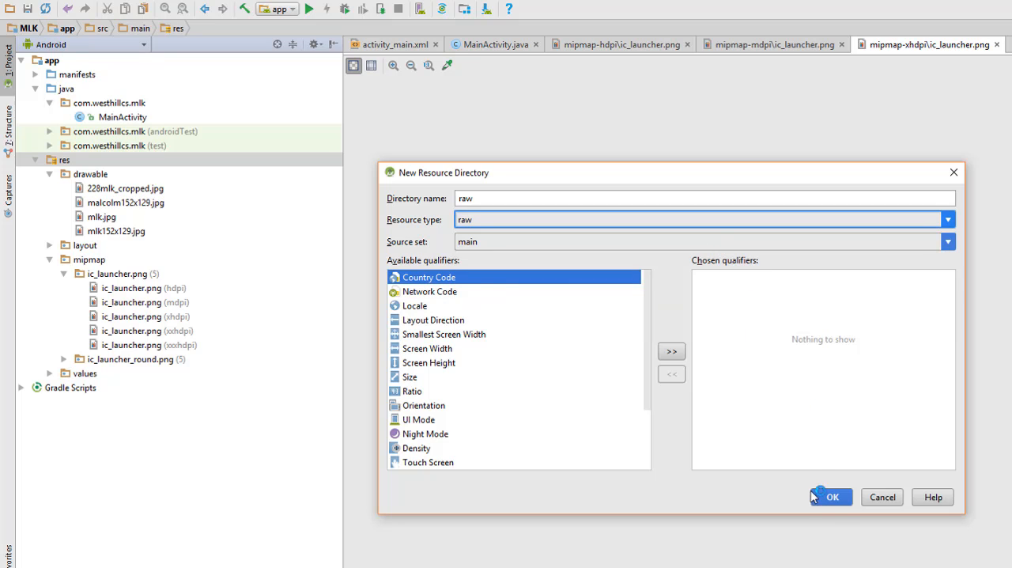
click(832, 496)
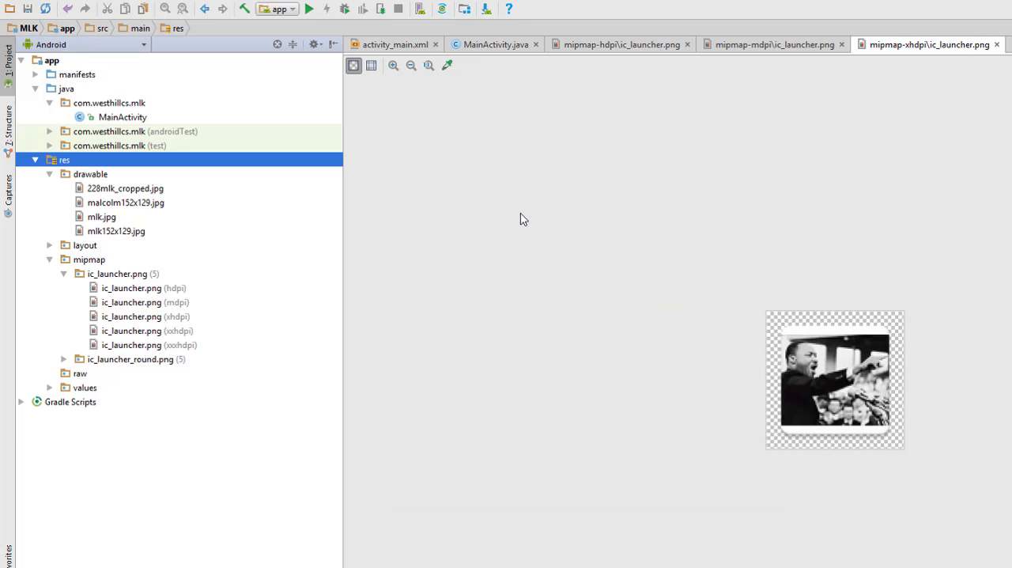
- Select the new raw folder in the Project panel
click(79, 373)
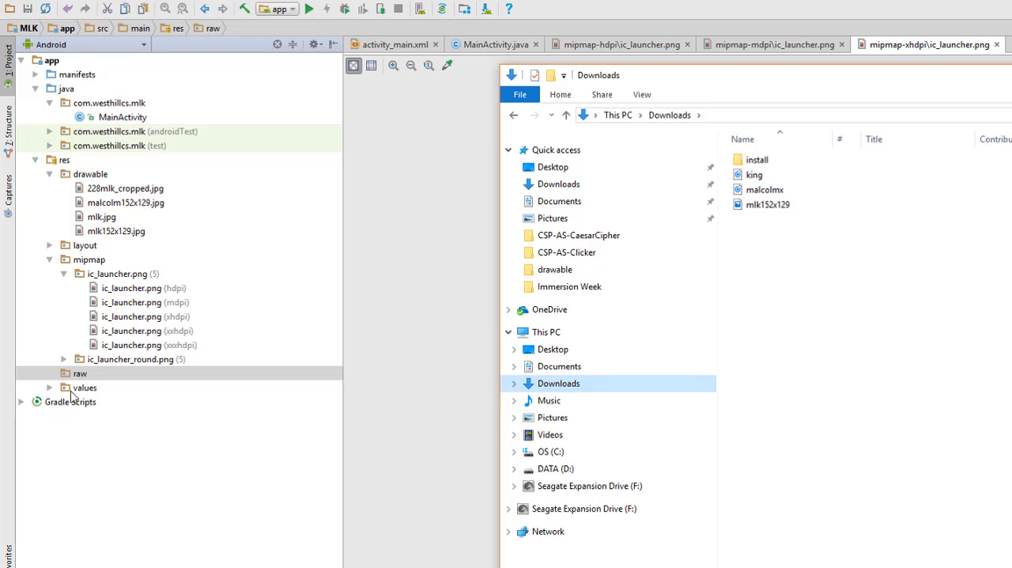
- Select the king and malcolmx sound files in Downloads and show their context menu for copying
click(753, 174)
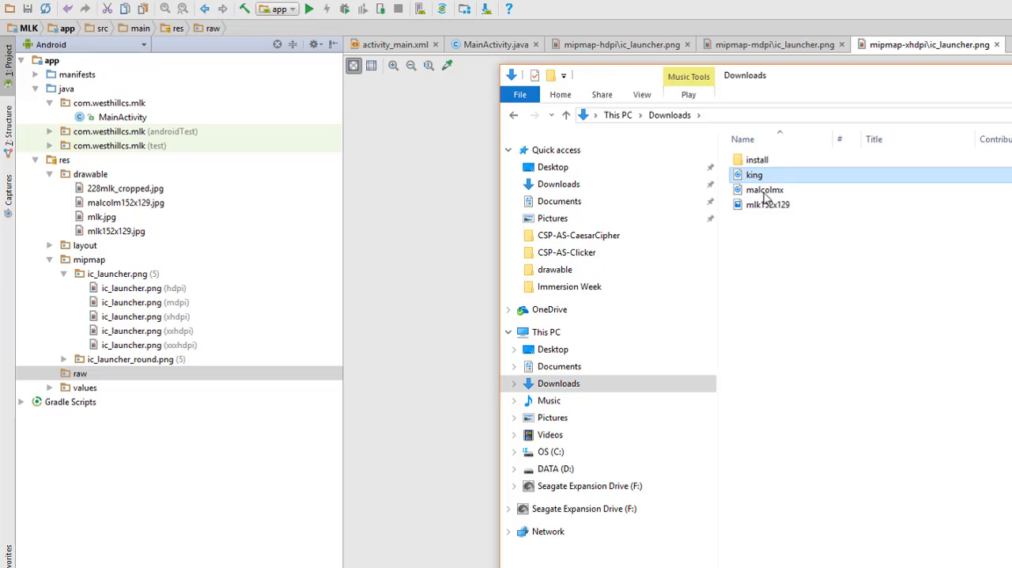
right_click(764, 189)
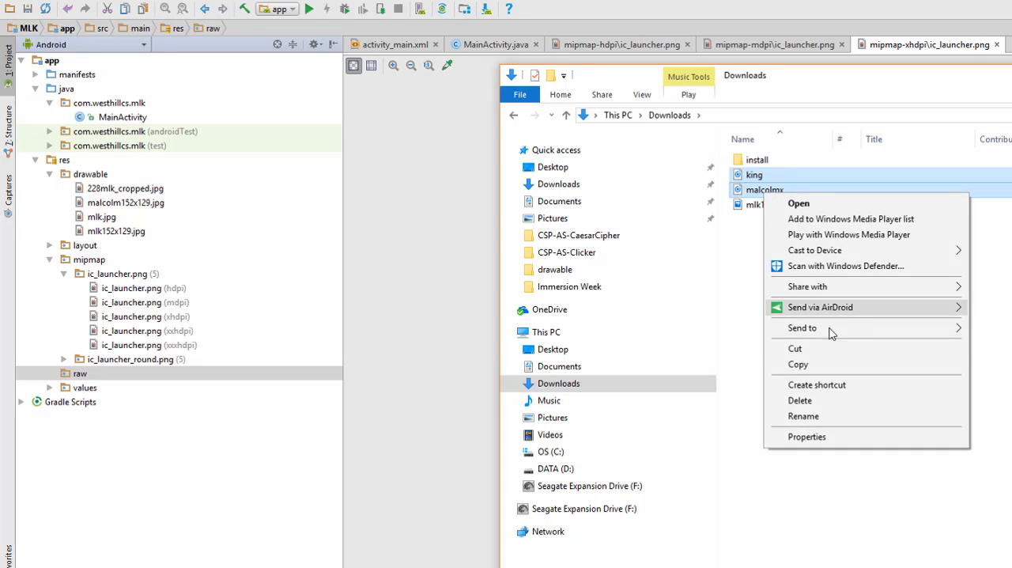
mouse_move(819, 379)
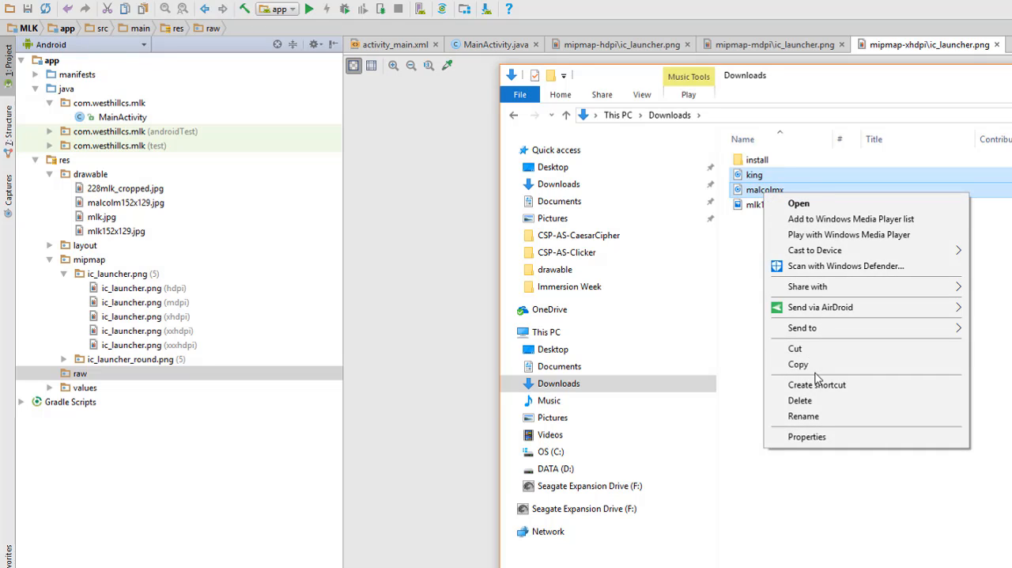